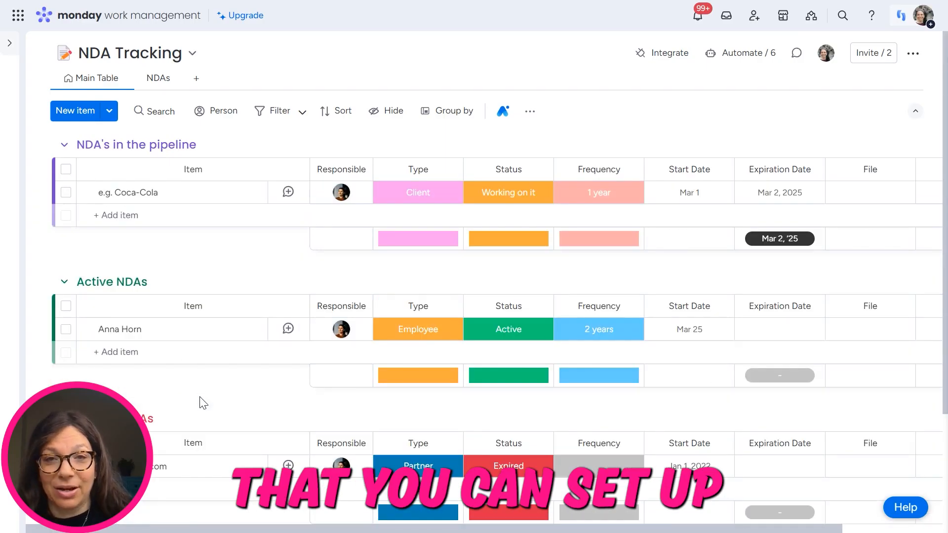
Add a new item named 'Nike' to the pipeline group.
type("Nike")
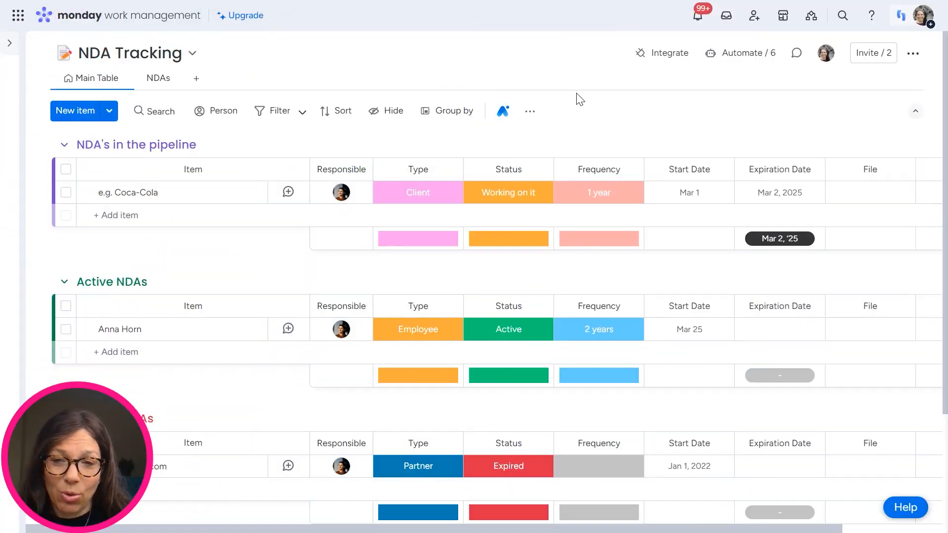
mouse_move(563, 134)
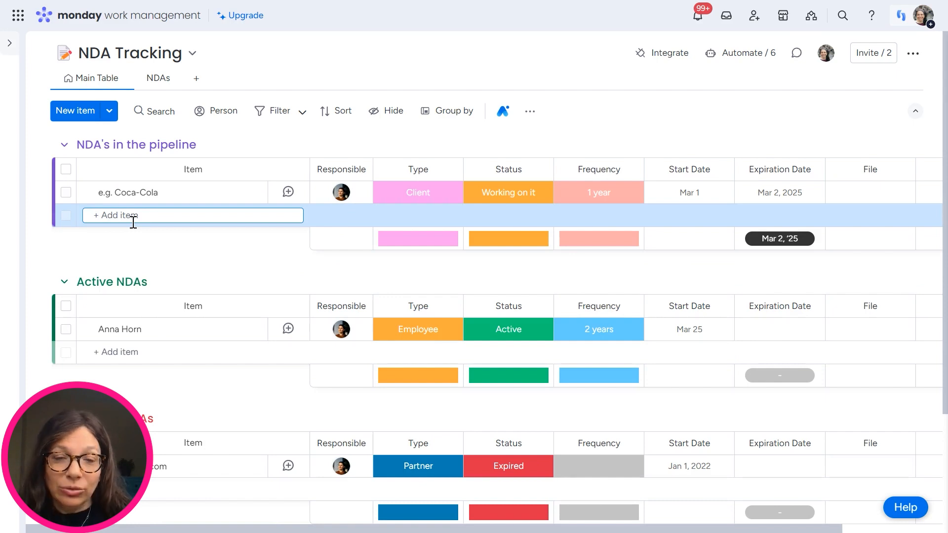
type("N")
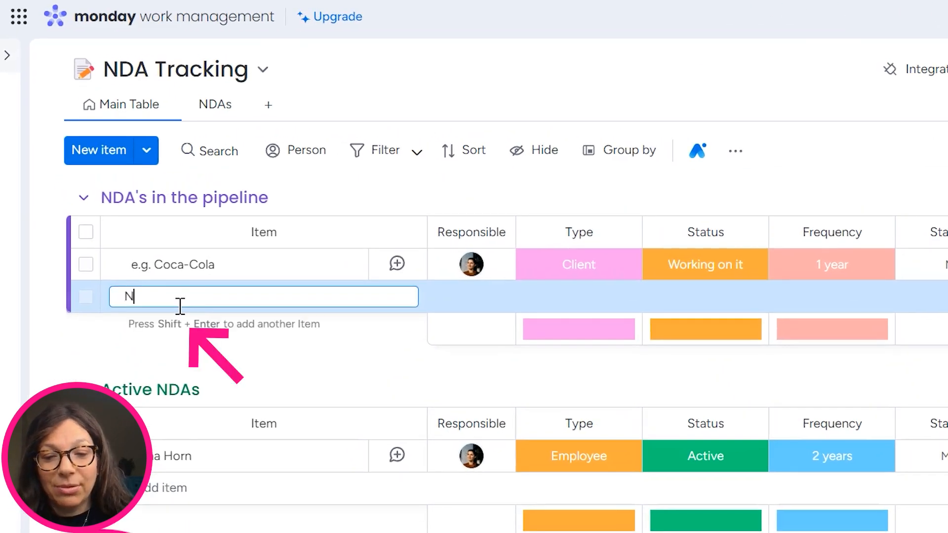
type("ike")
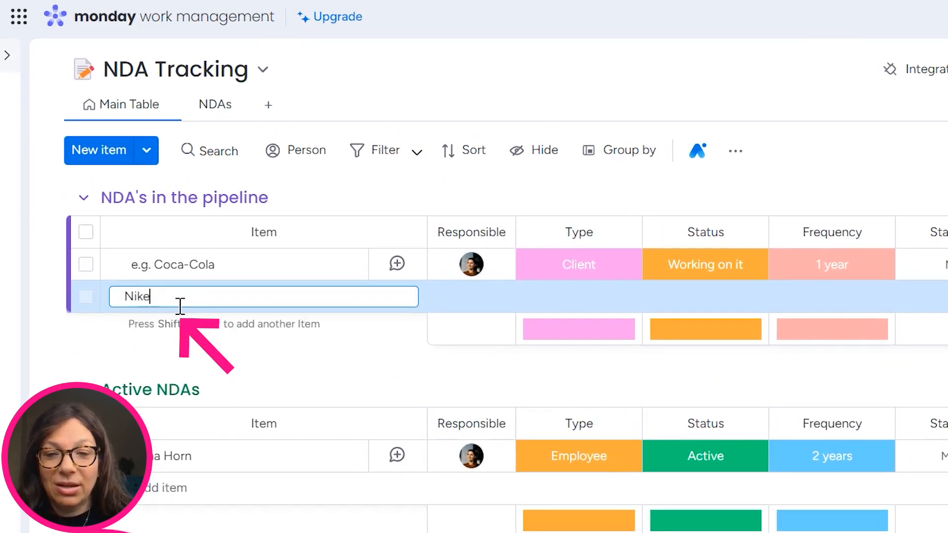
key("enter")
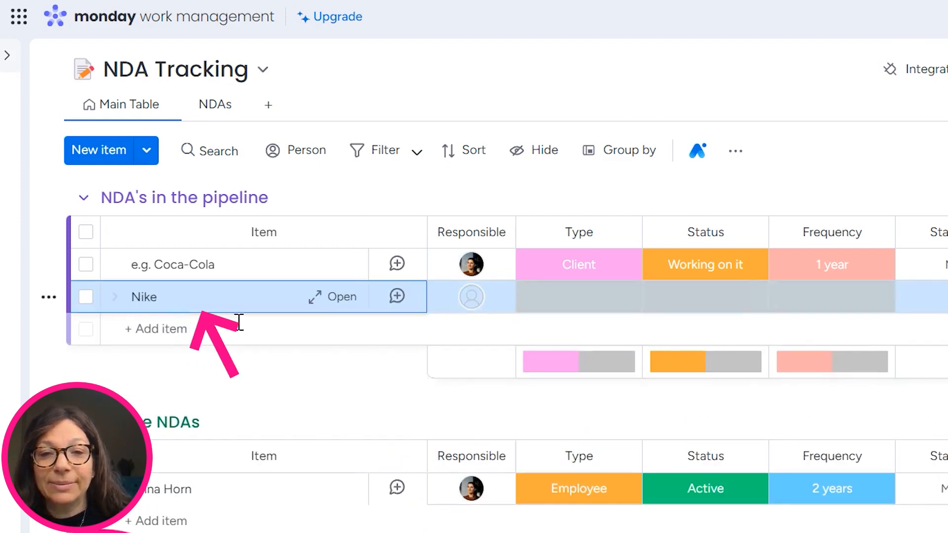
Give Nike an assignee, Client type, Working on it status and 2-year frequency.
left_click(471, 296)
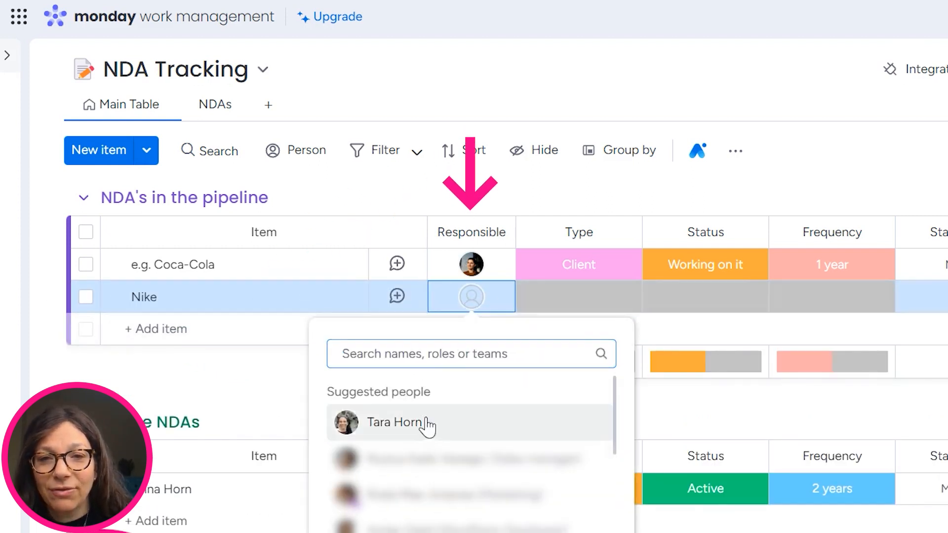
left_click(401, 423)
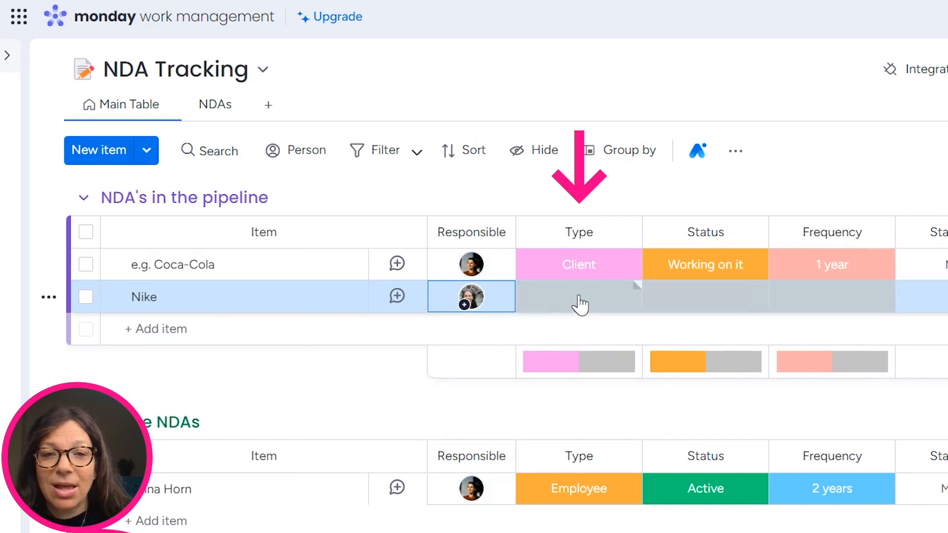
left_click(579, 296)
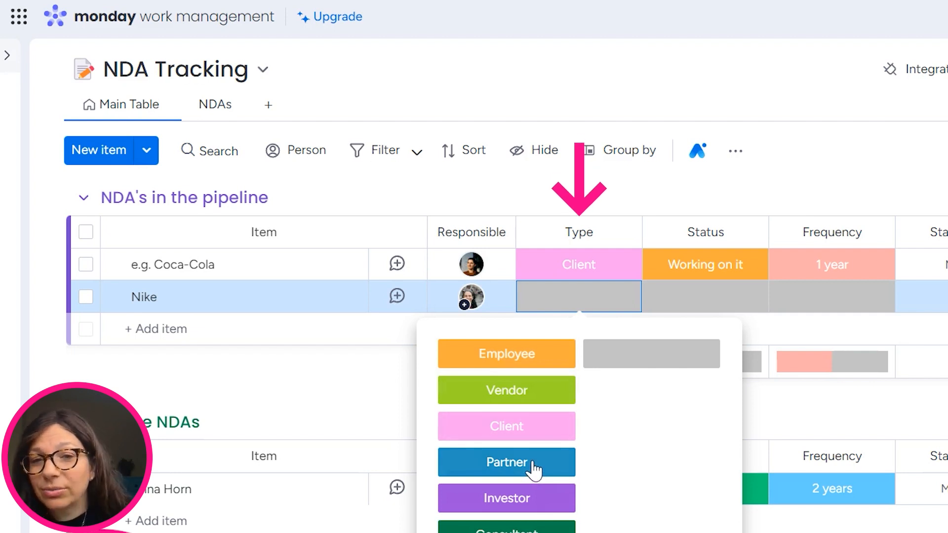
left_click(506, 426)
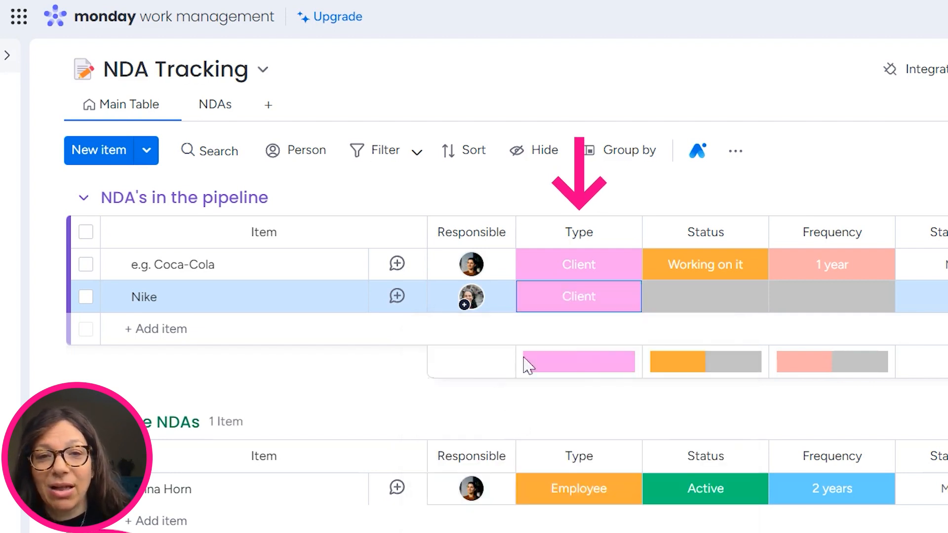
left_click(705, 297)
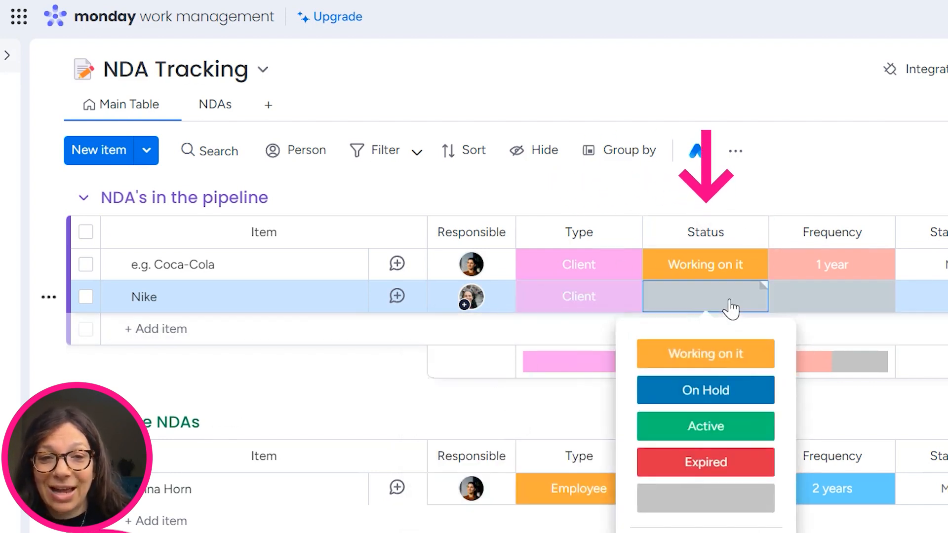
left_click(705, 354)
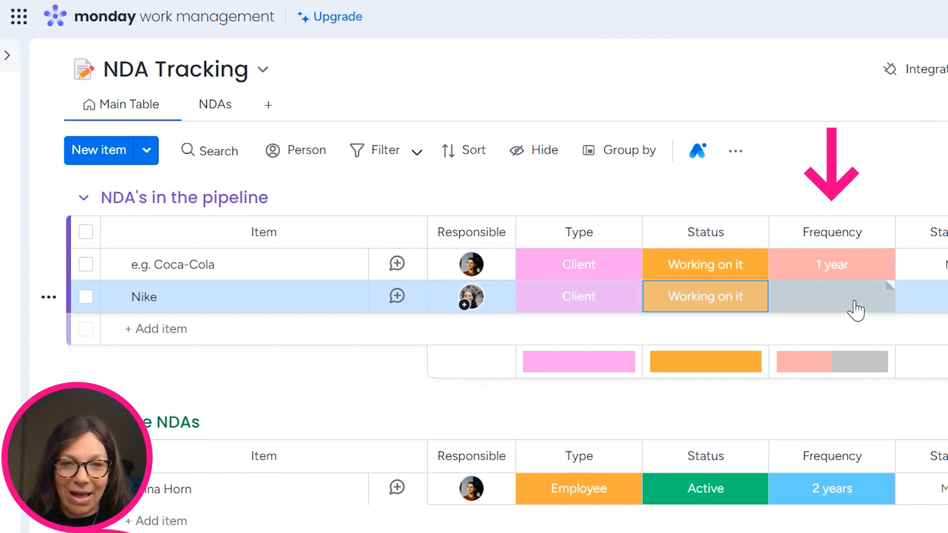
left_click(831, 296)
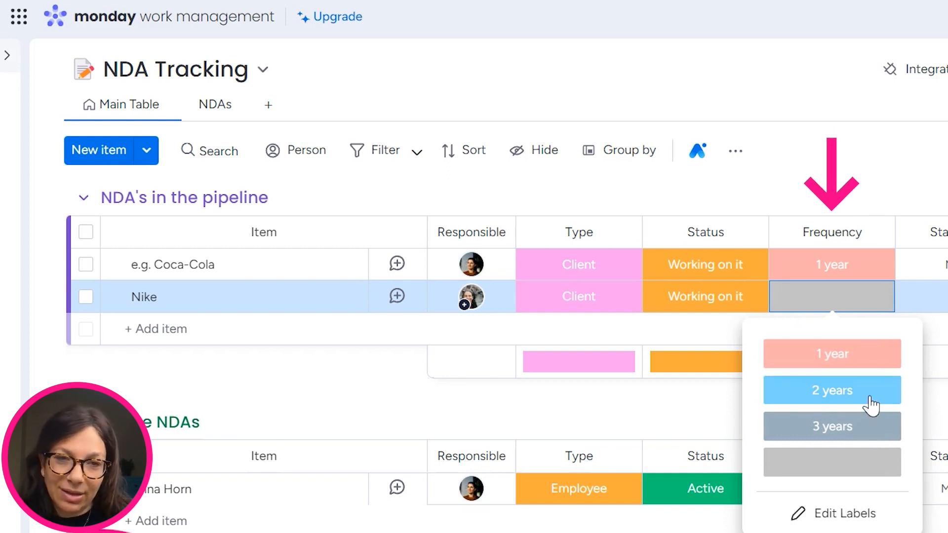
left_click(831, 391)
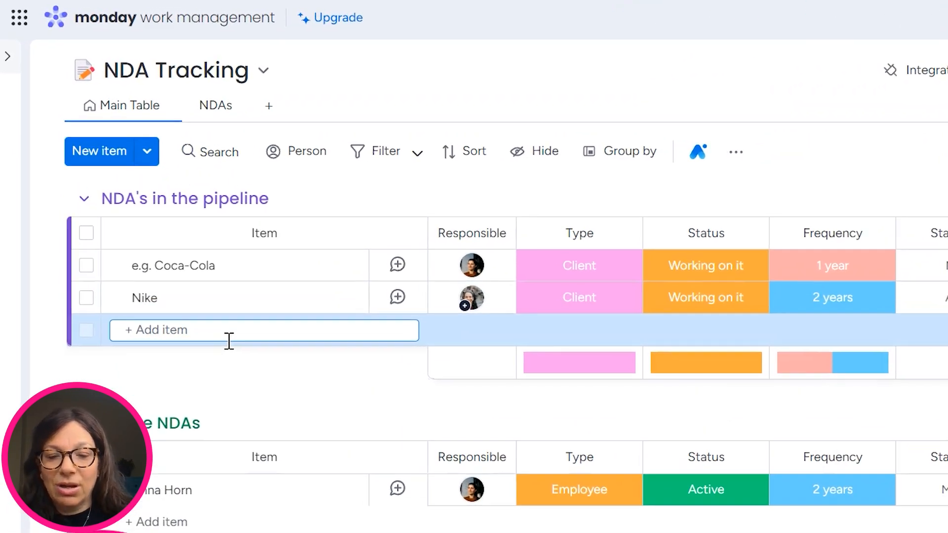
Add a 'Google' item with 1-year frequency and today's start date (Apr 7).
type("Google")
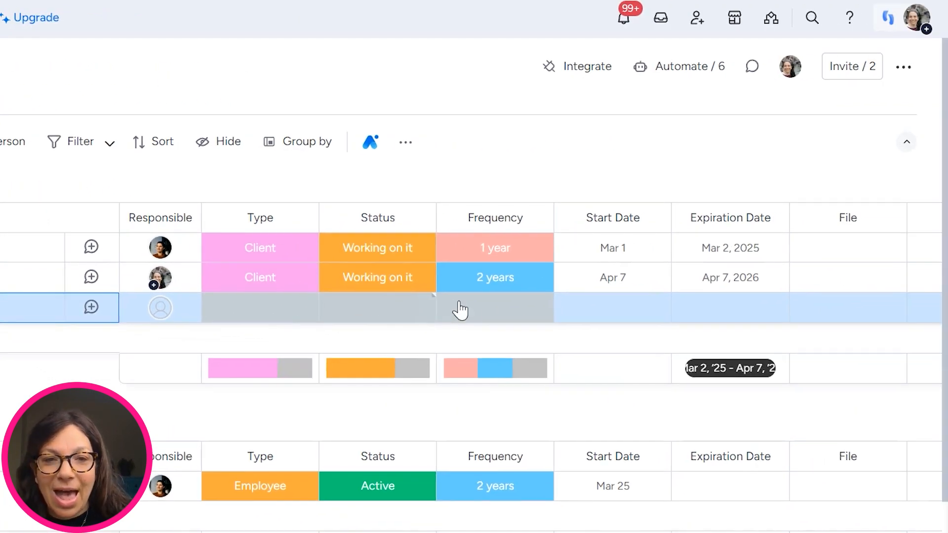
left_click(494, 307)
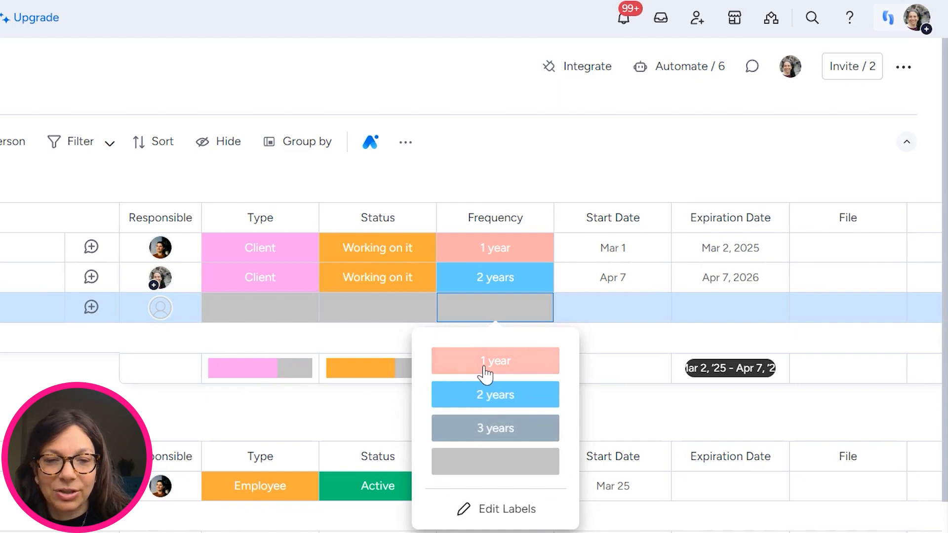
left_click(495, 360)
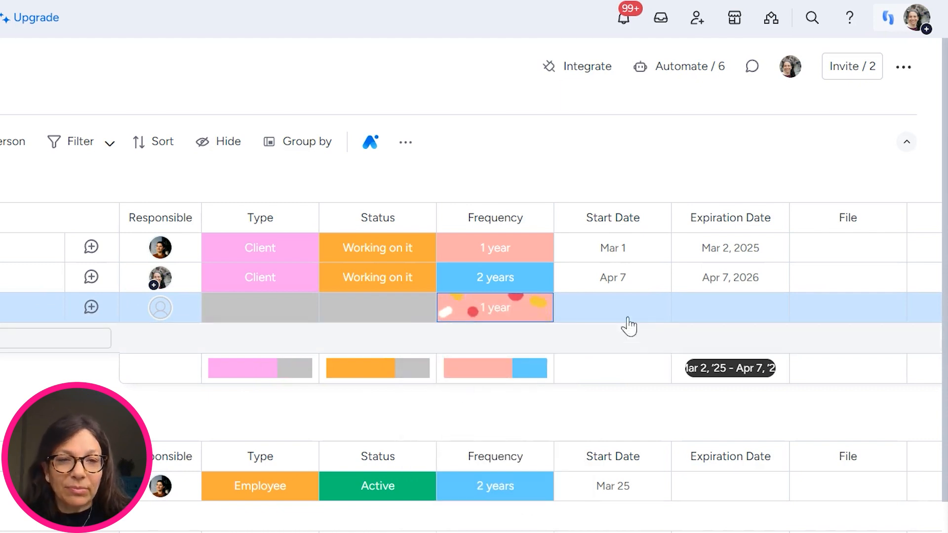
left_click(612, 307)
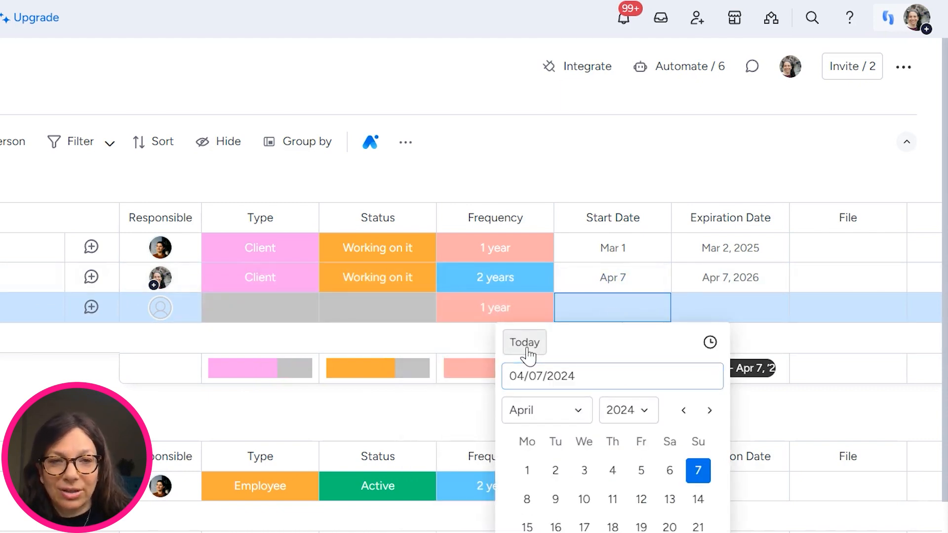
left_click(523, 342)
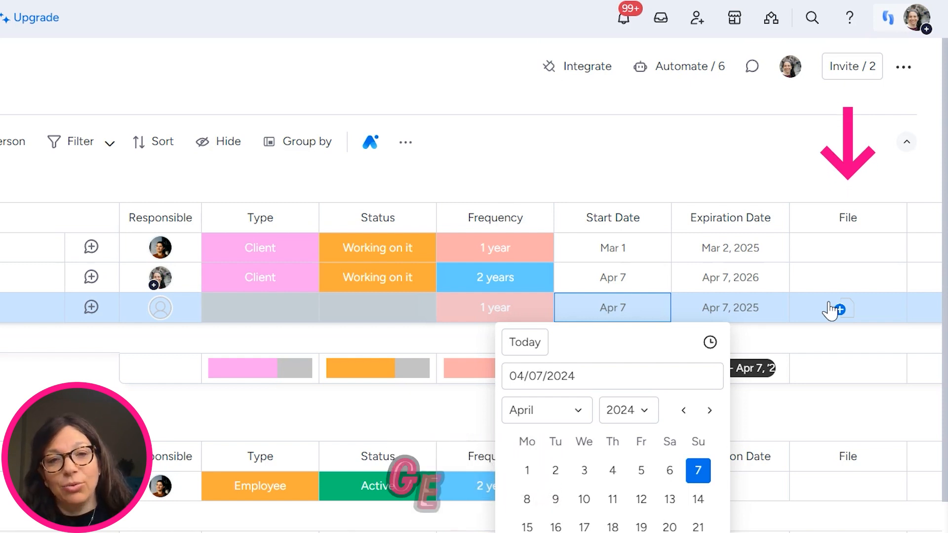
mouse_move(714, 156)
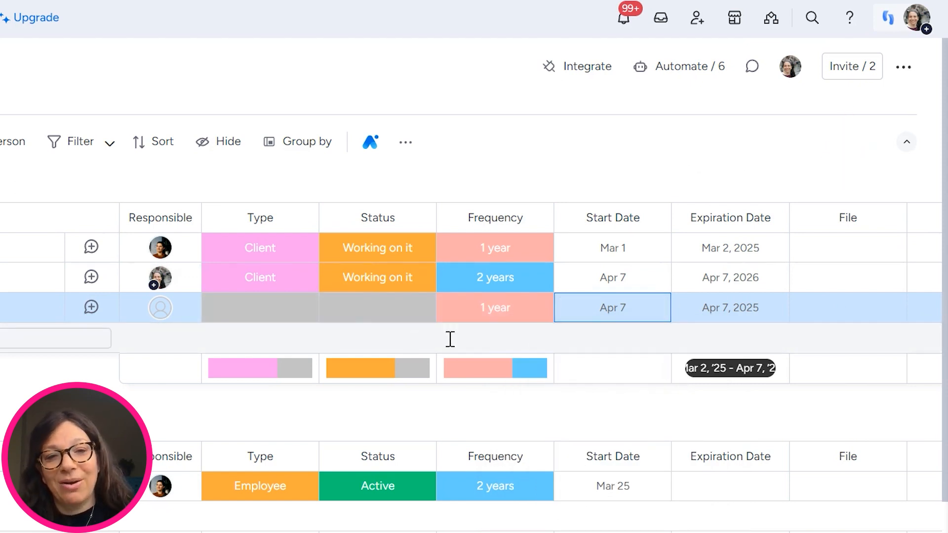
Open the Automation center and scroll through the six board automations.
left_click(679, 65)
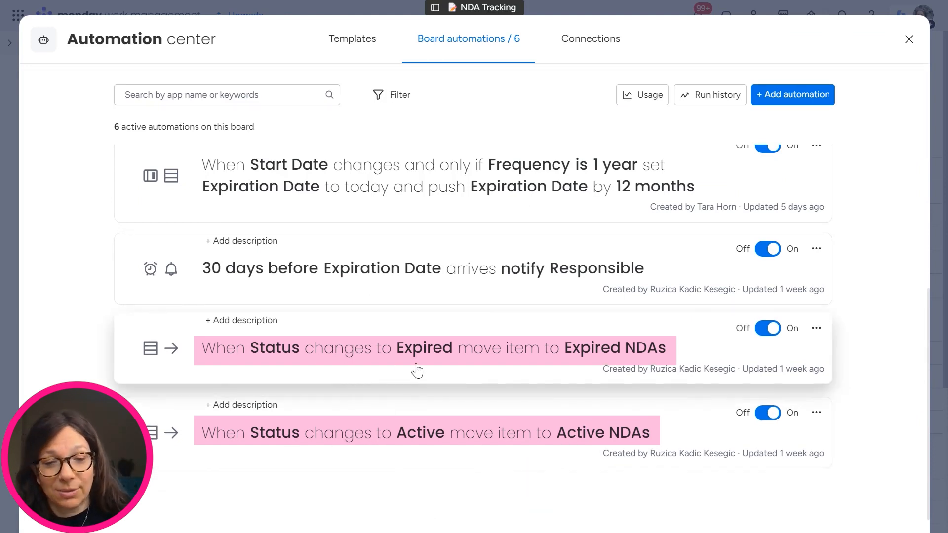
scroll("down", 3)
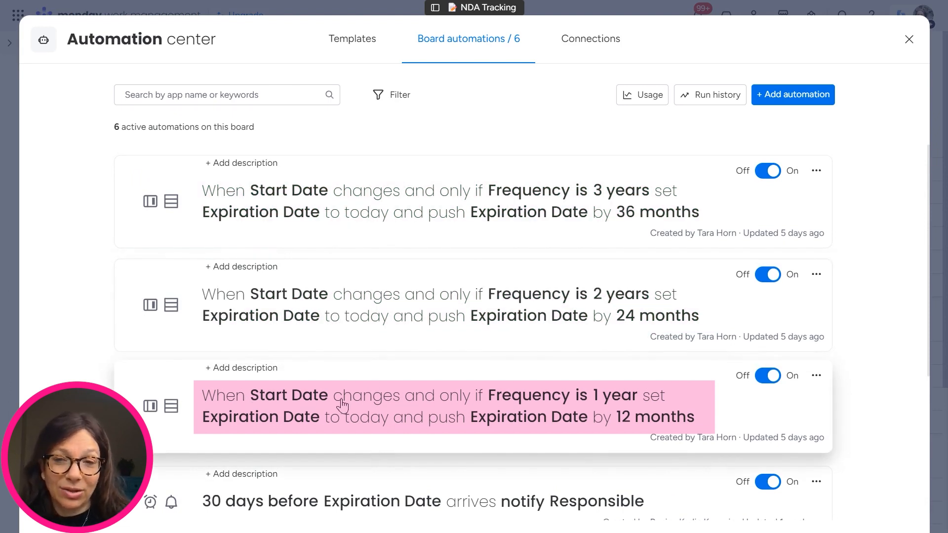
mouse_move(576, 398)
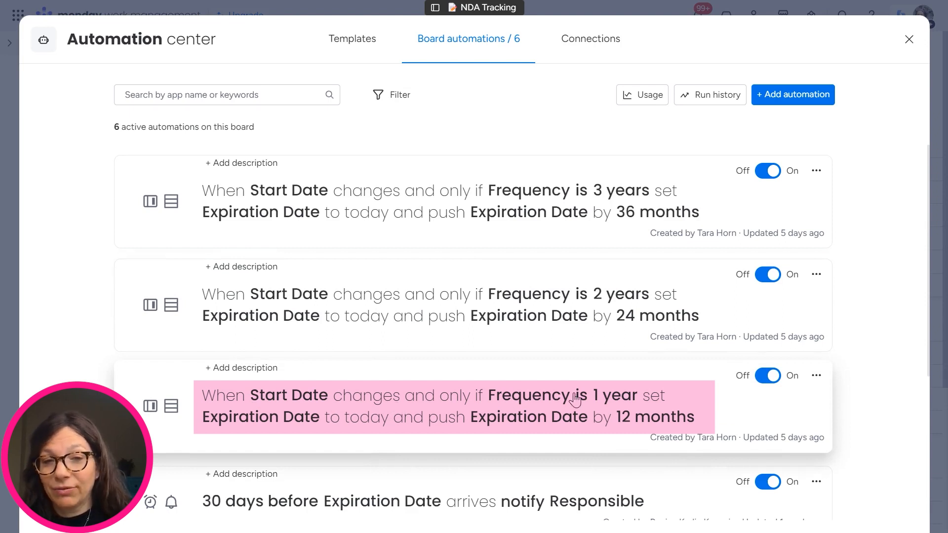
mouse_move(321, 437)
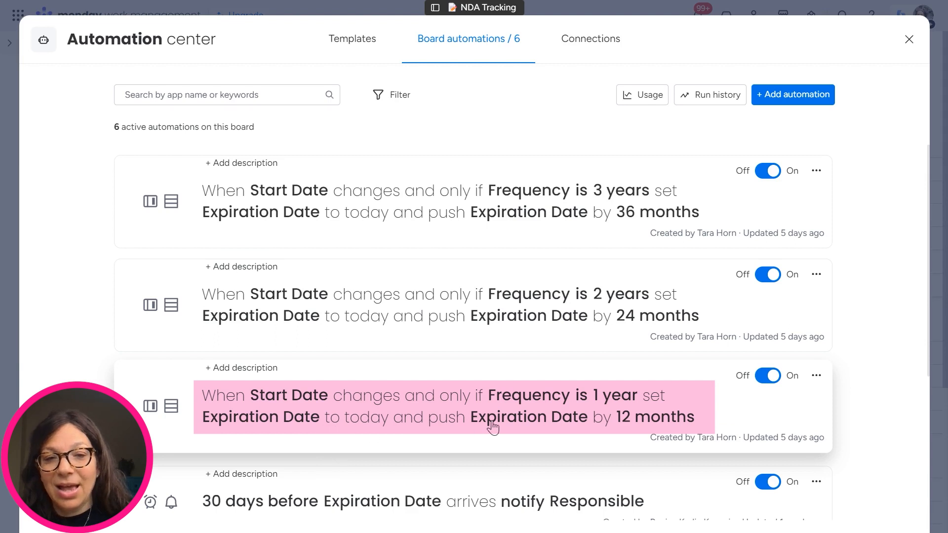
mouse_move(641, 438)
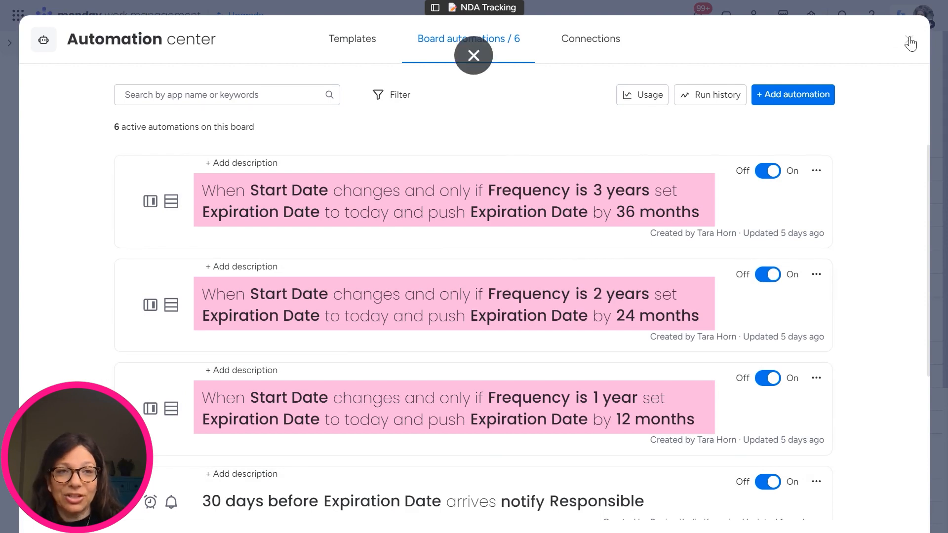
Close the Automation center and check Google's 1-year frequency and Apr 7, 2025 expiration.
left_click(474, 55)
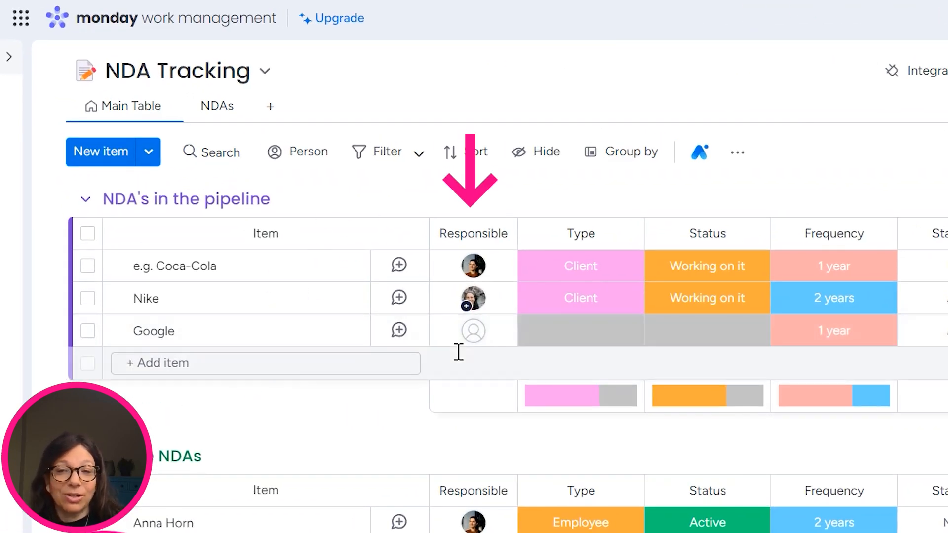
scroll("right", 3)
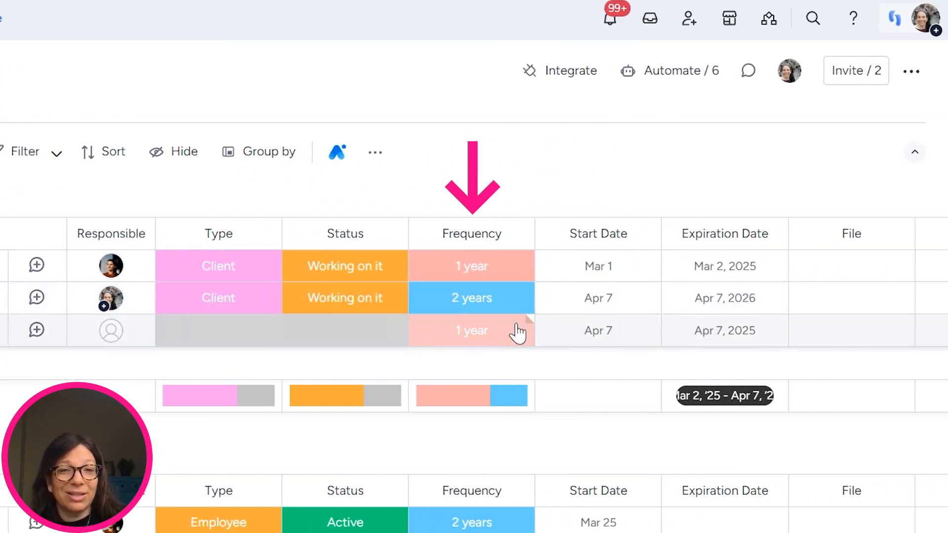
left_click(724, 298)
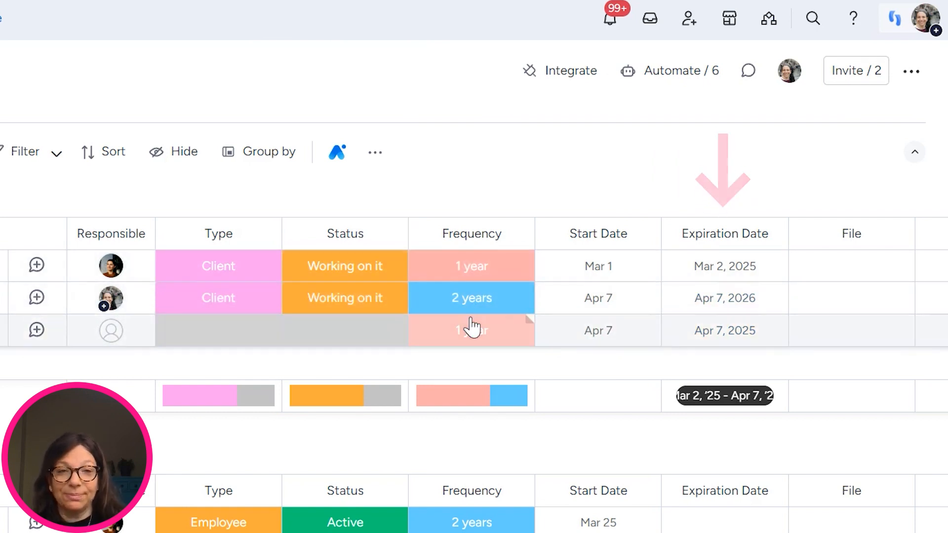
left_click(597, 331)
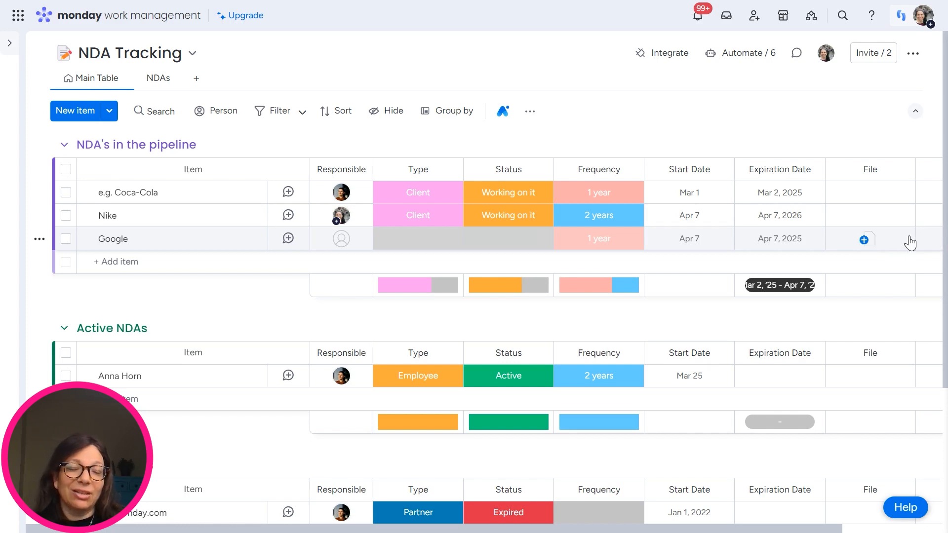
left_click(688, 238)
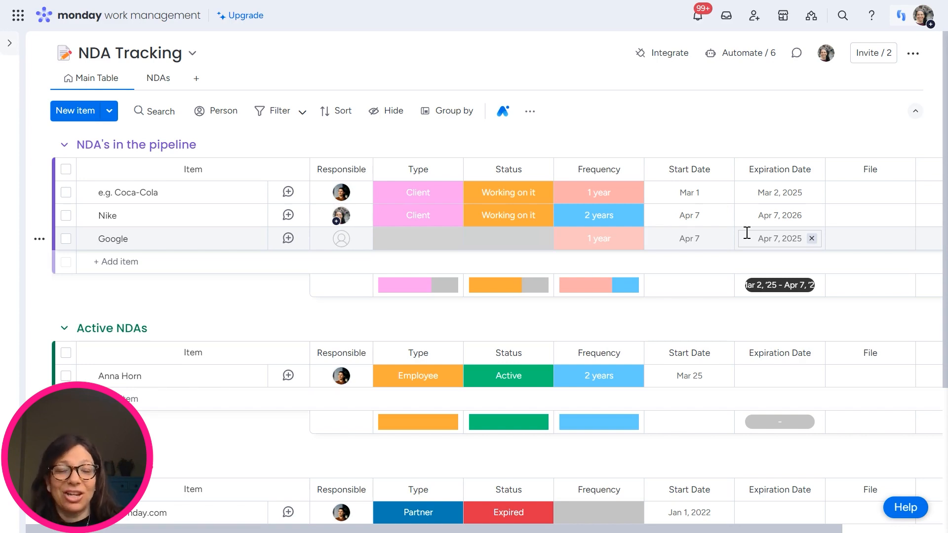
left_click(688, 238)
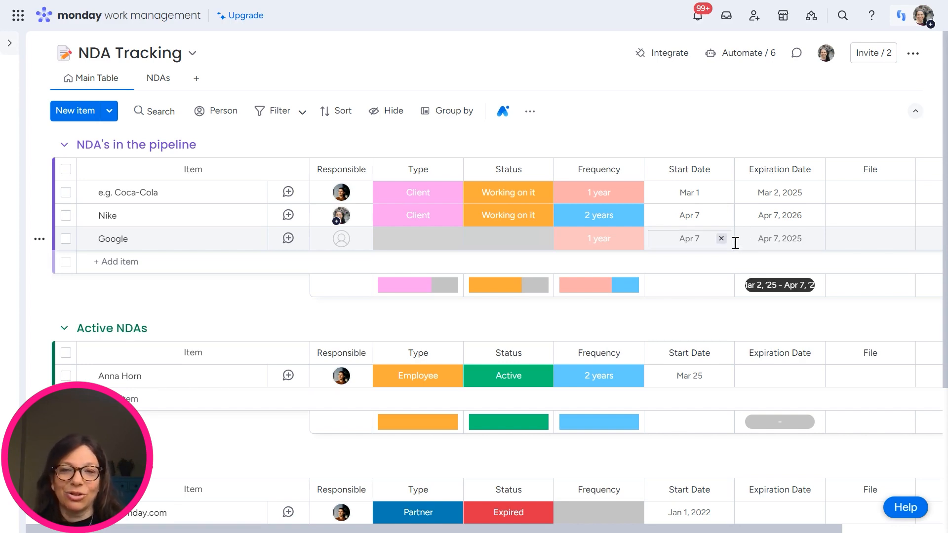